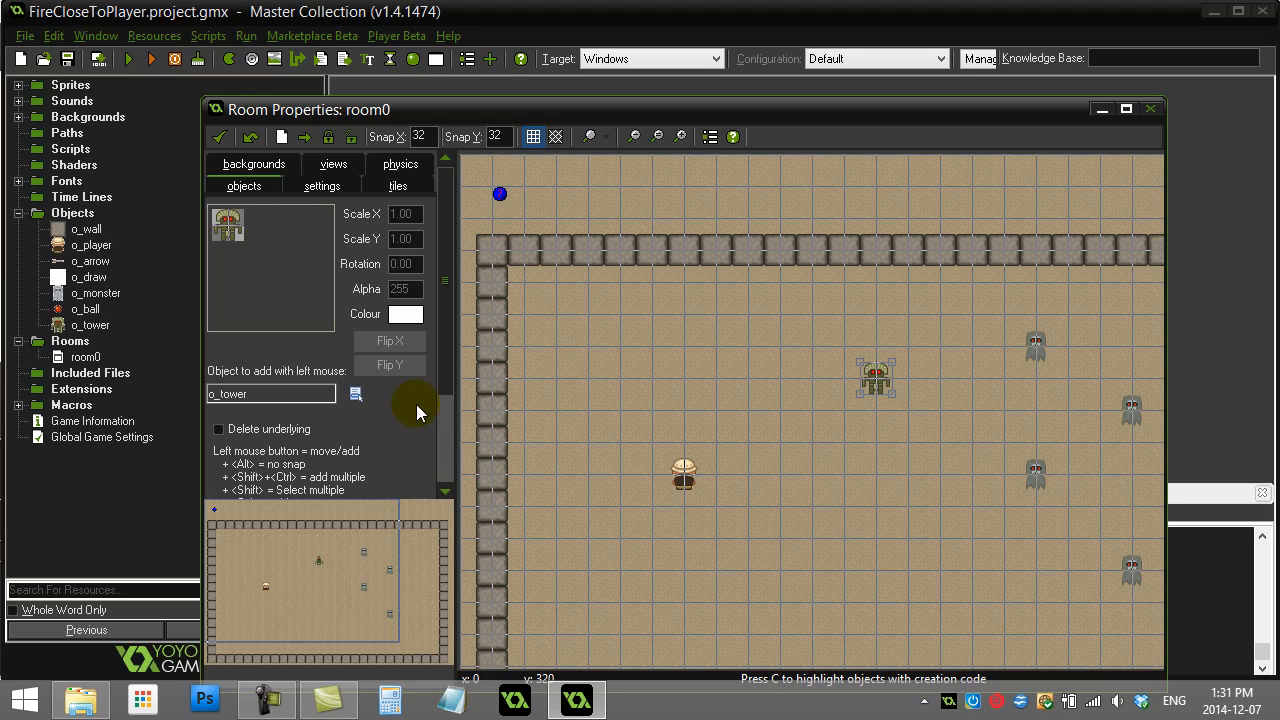
pyautogui.moveTo(392, 412)
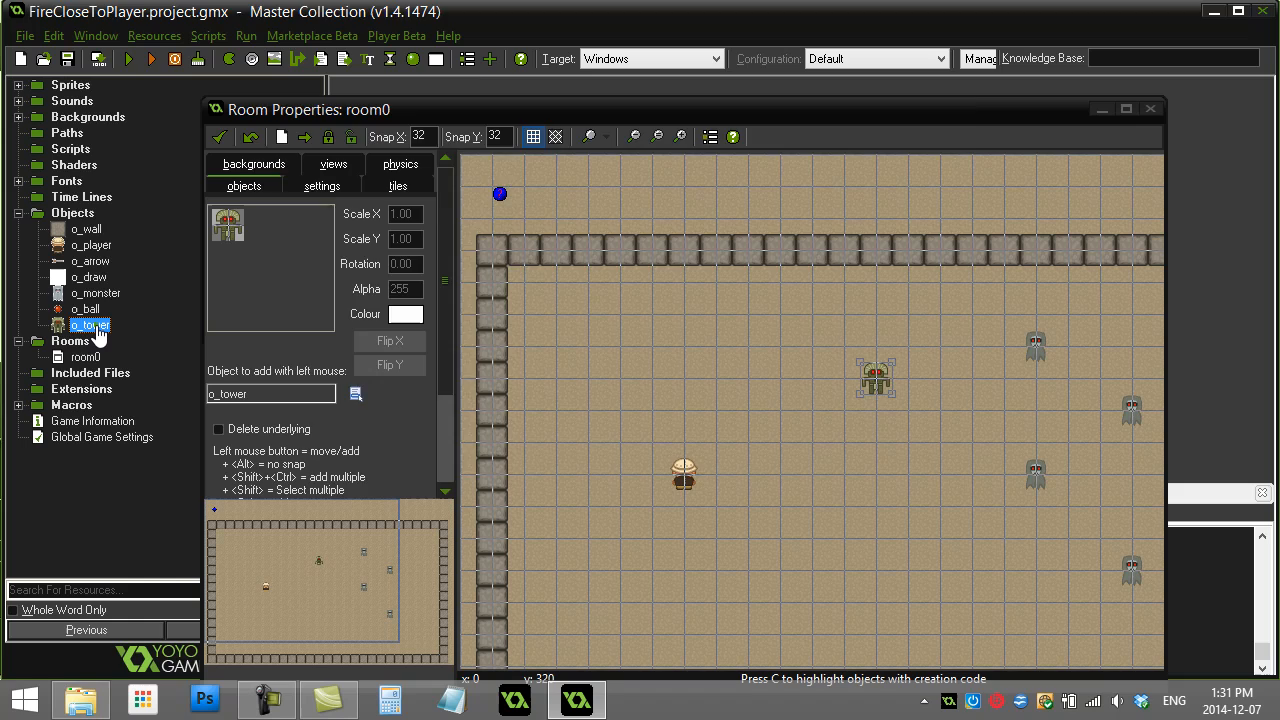
# Open the o_tower object to reach its Step event code spawning o_ball aimed at o_player.
pyautogui.doubleClick(88, 324)
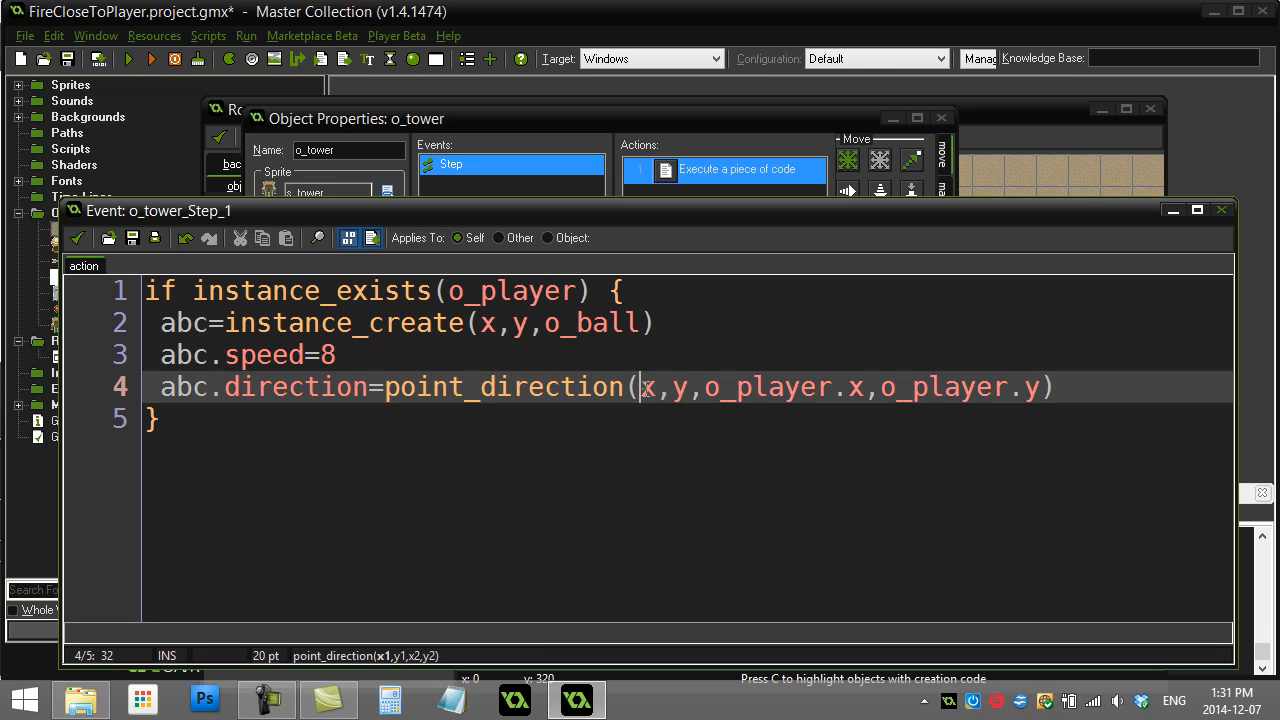
pyautogui.doubleClick(764, 388)
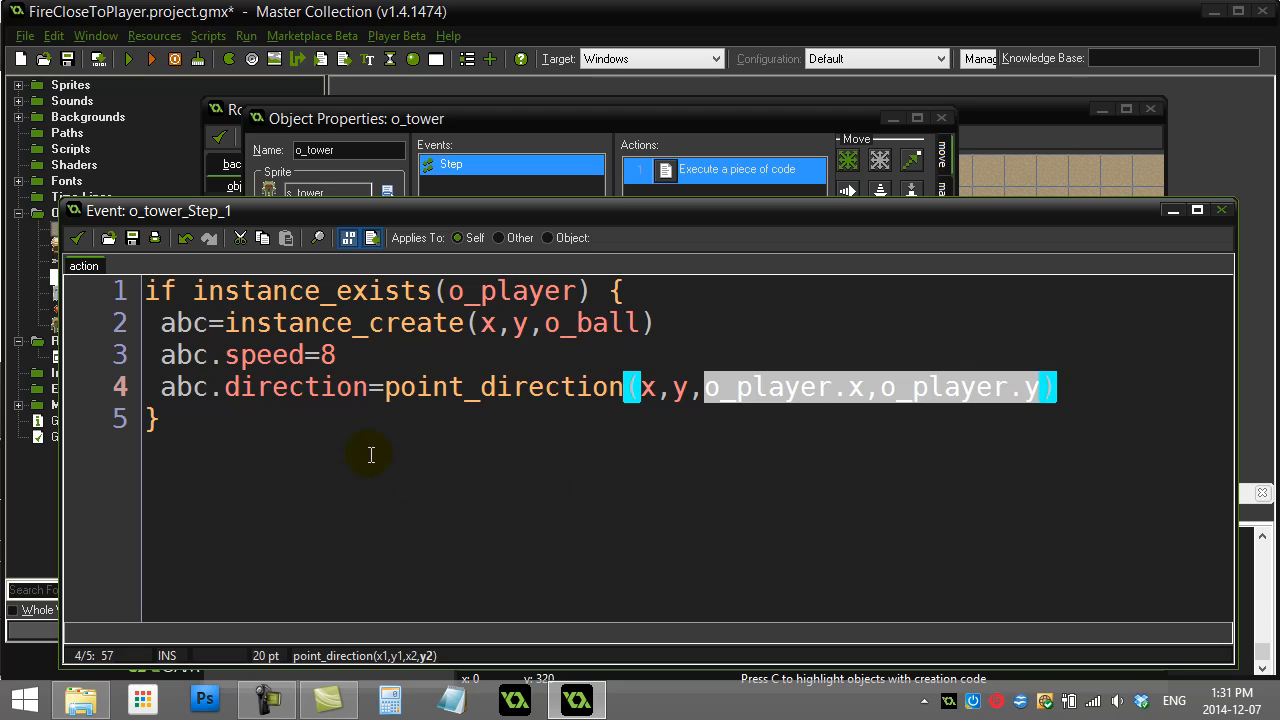
pyautogui.click(276, 388)
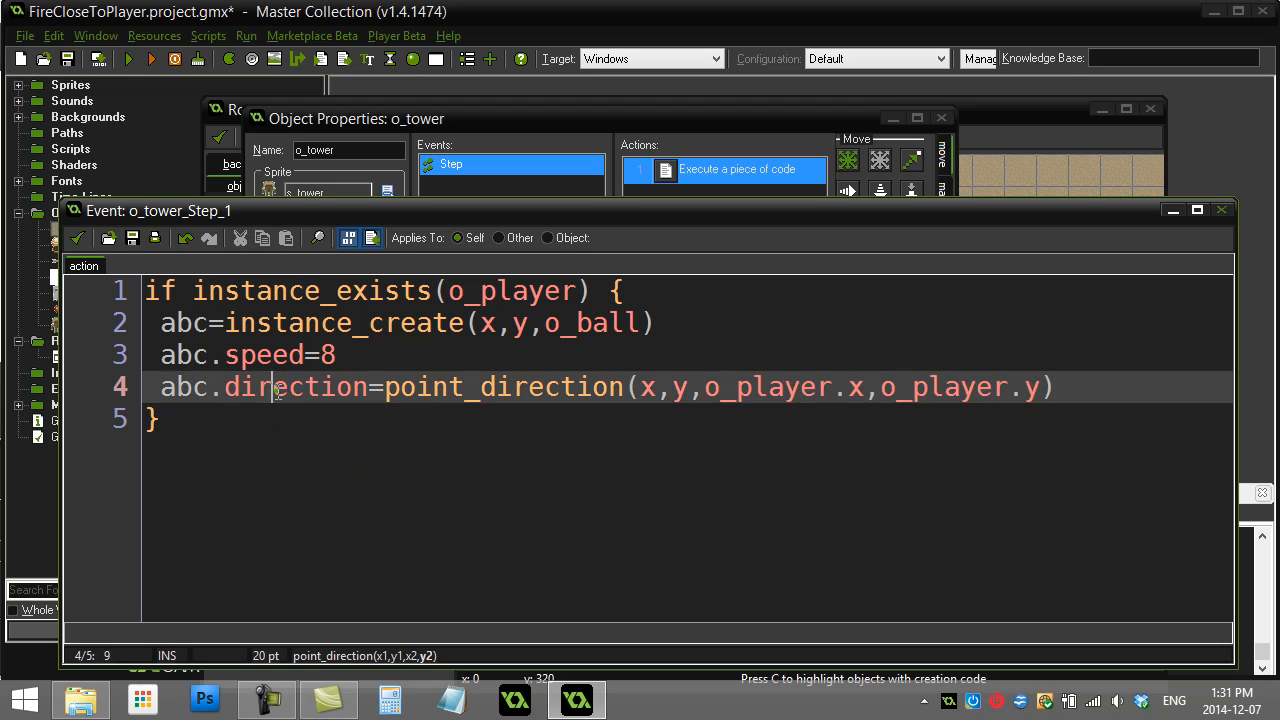
pyautogui.doubleClick(294, 388)
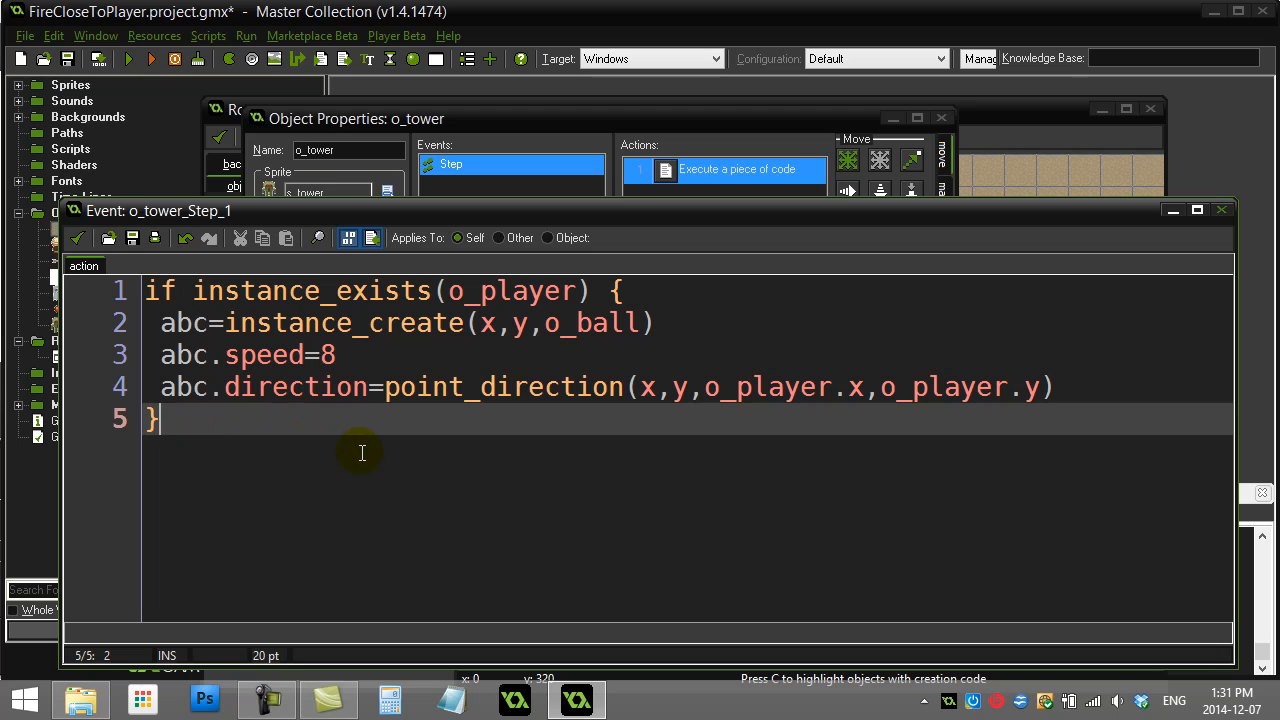
pyautogui.moveTo(364, 440)
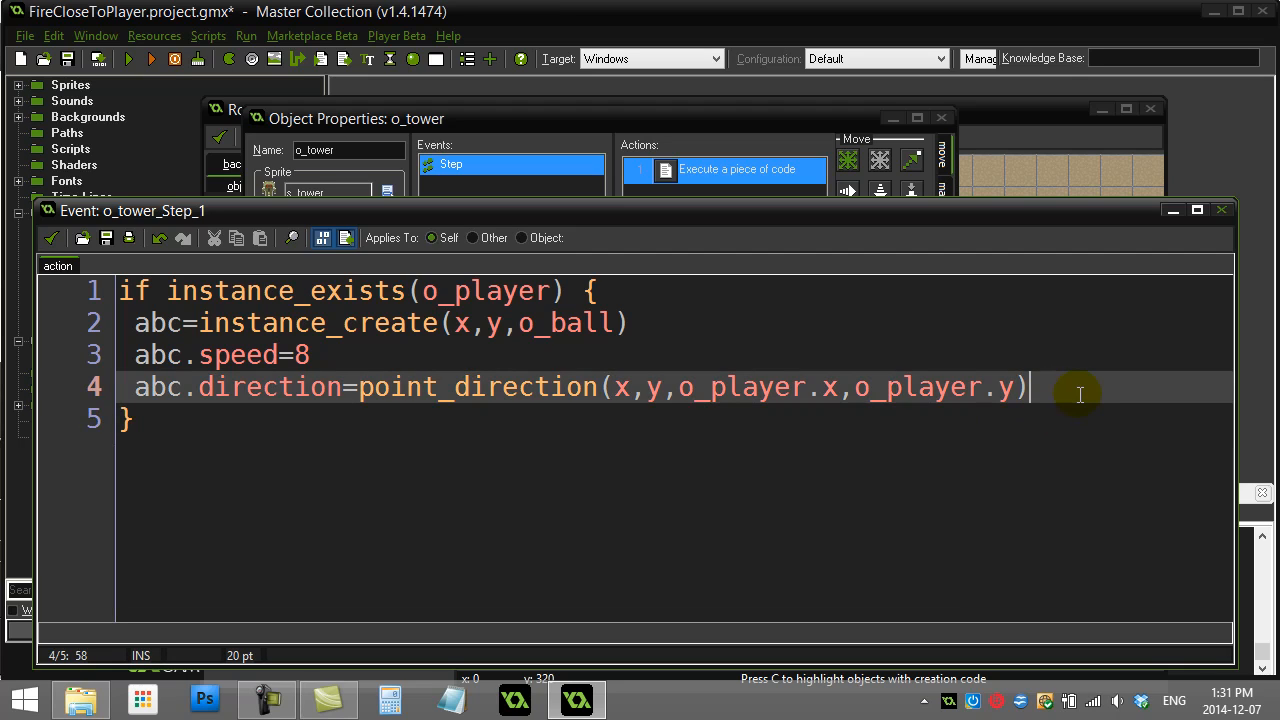
# Append + irandom_range(-15,15) to the ball's point_direction angle toward the player.
pyautogui.write('+')
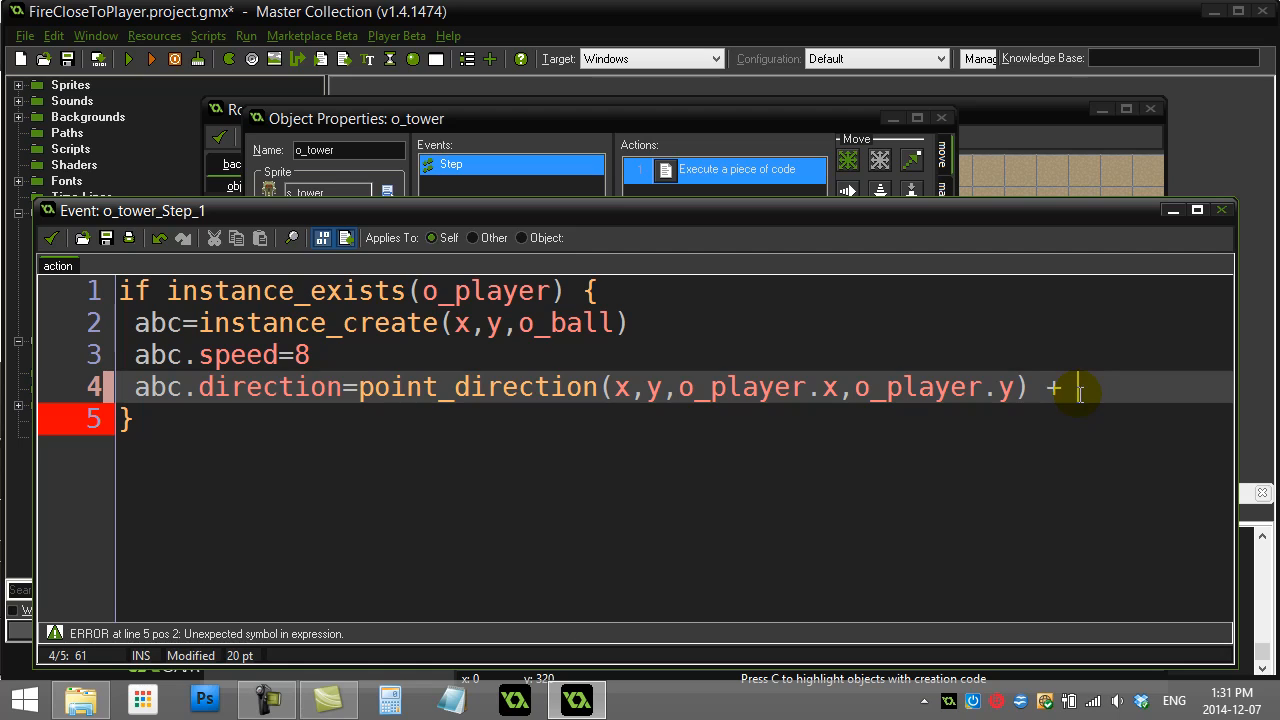
pyautogui.write('ir')
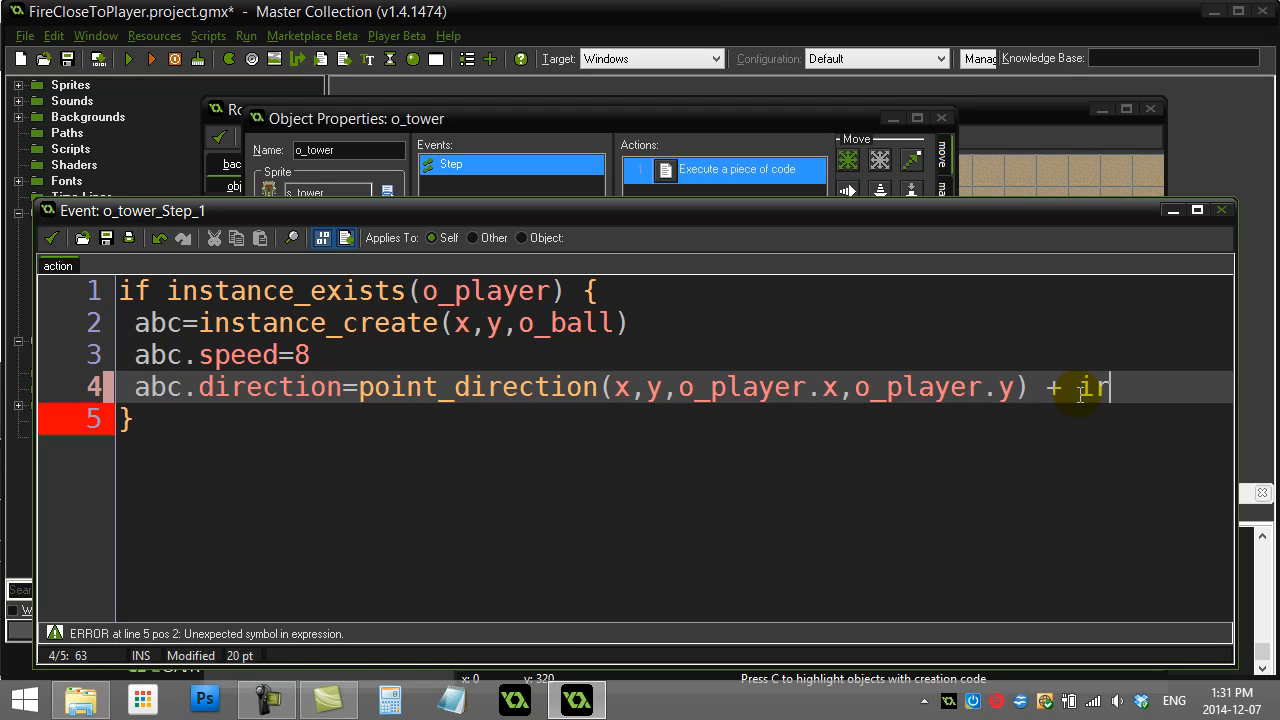
pyautogui.write('random_range')
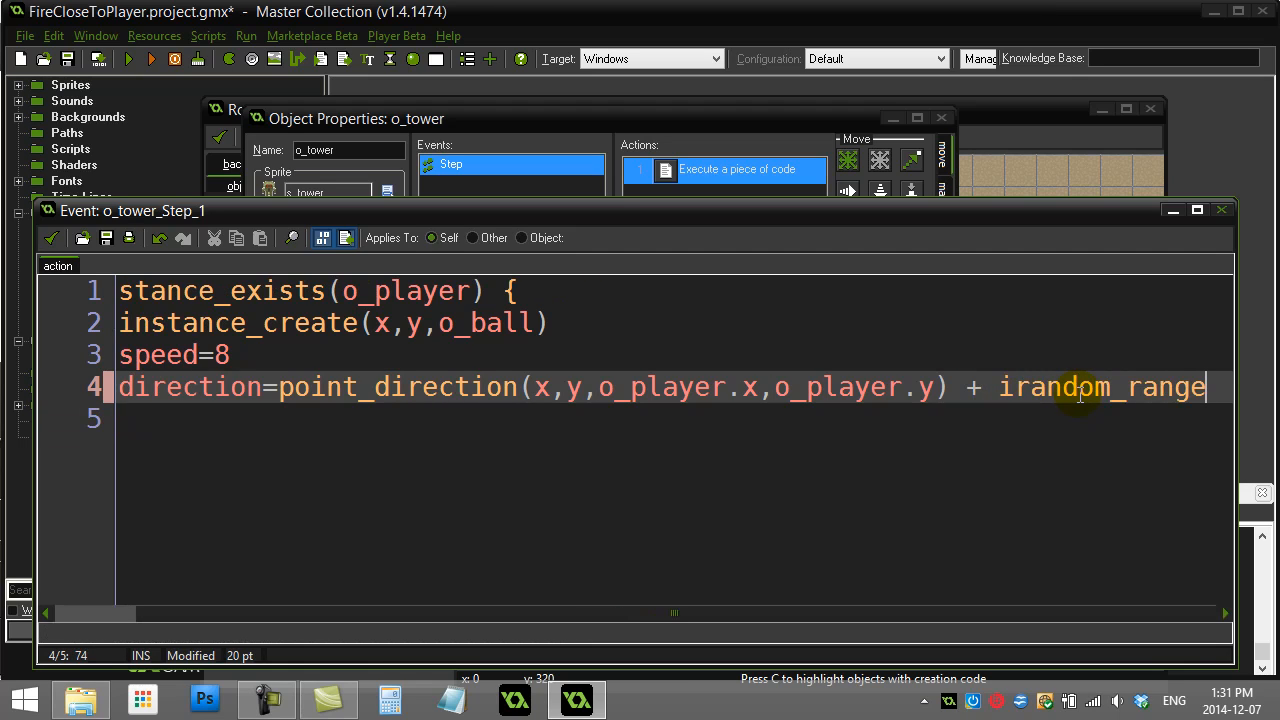
pyautogui.write('(-')
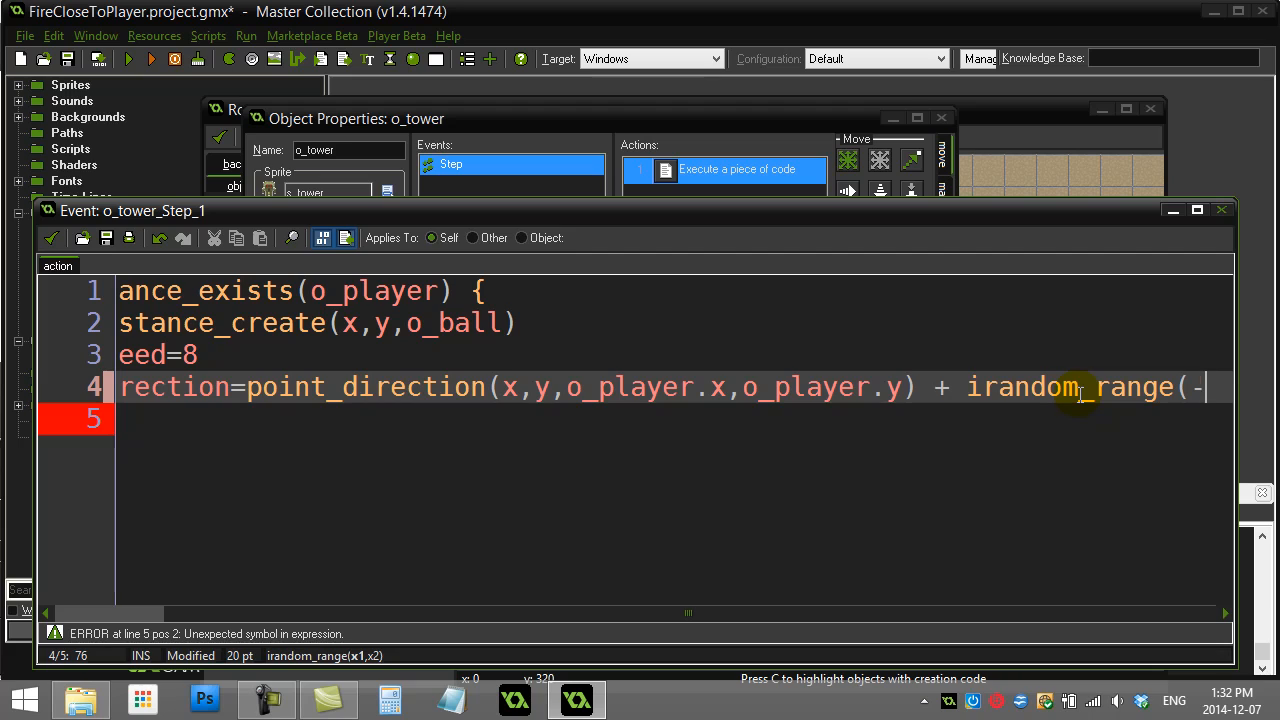
pyautogui.write('15,15')
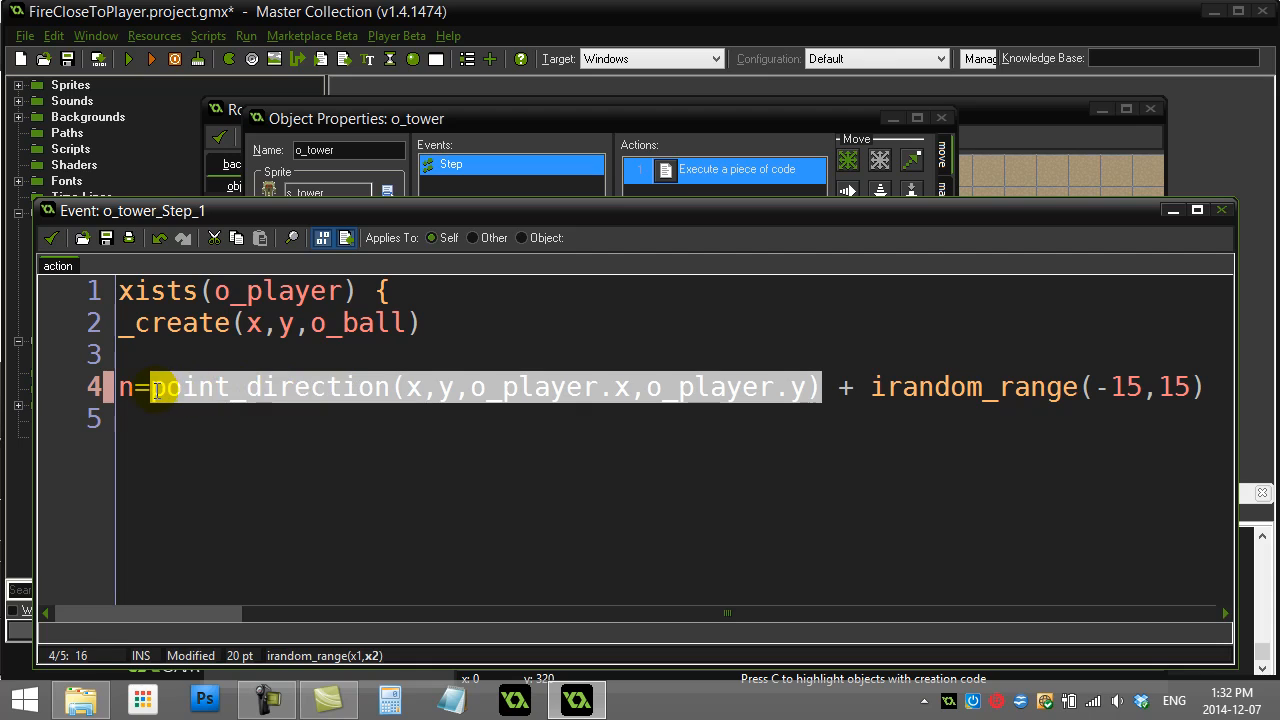
# Highlight the irandom_range(-15,15) offset, then run the game to see the scattered shots.
pyautogui.click(870, 388)
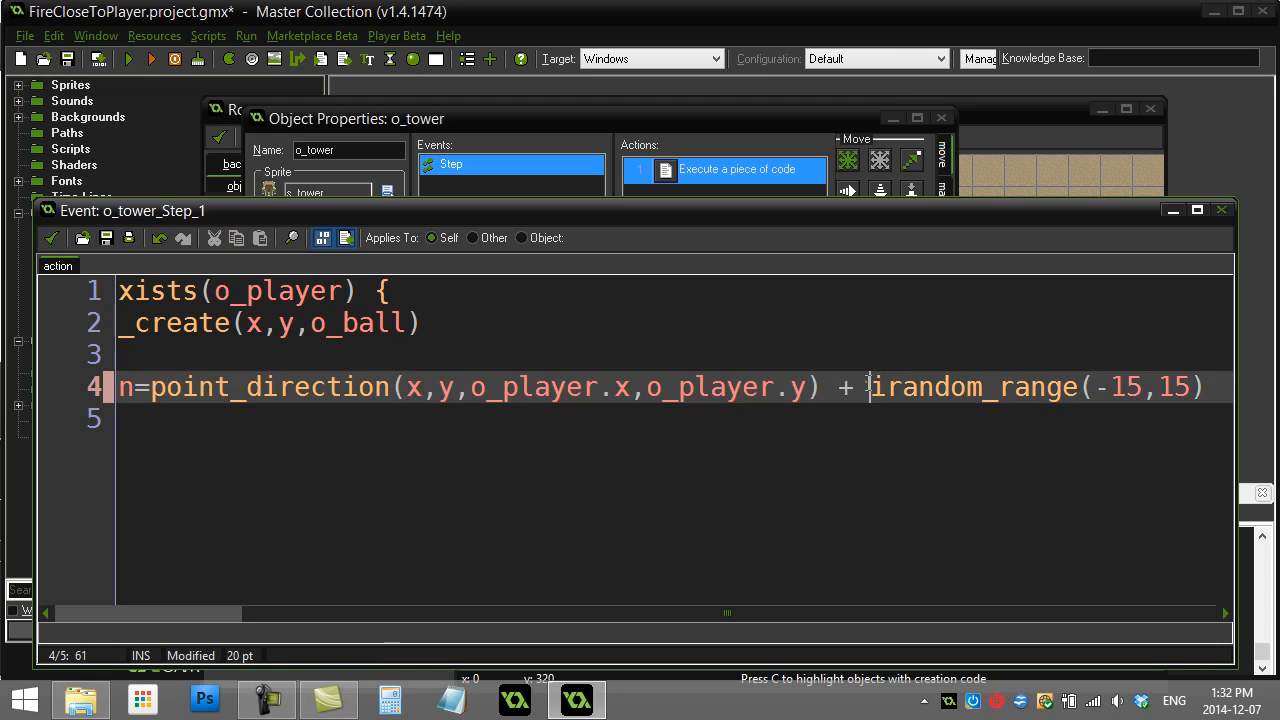
pyautogui.moveTo(870, 388); pyautogui.dragTo(1204, 388)
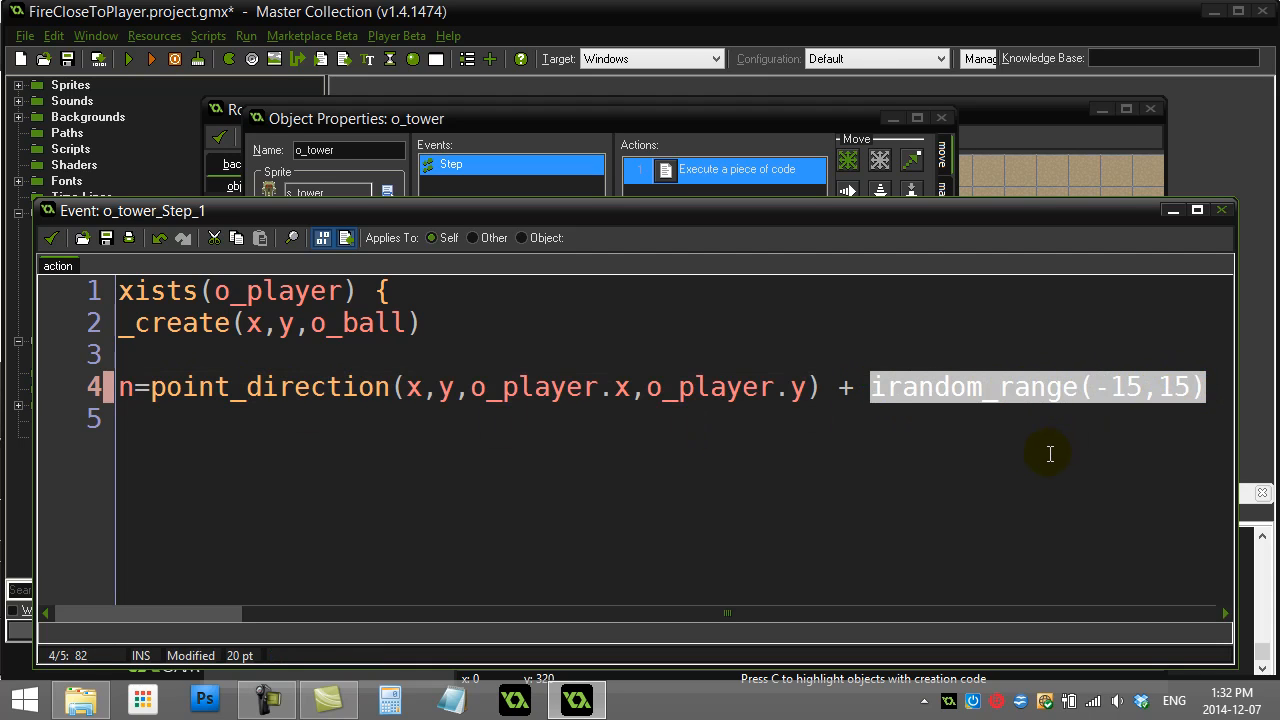
pyautogui.moveTo(1112, 404)
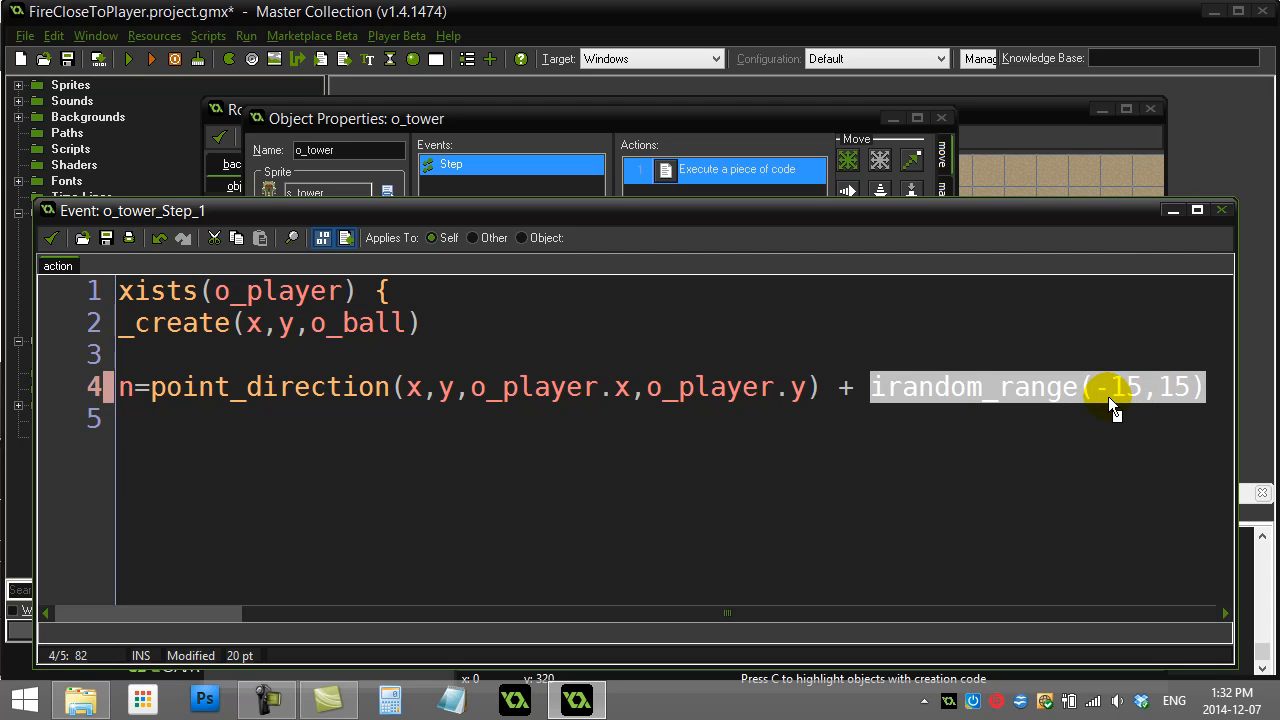
pyautogui.moveTo(1190, 400)
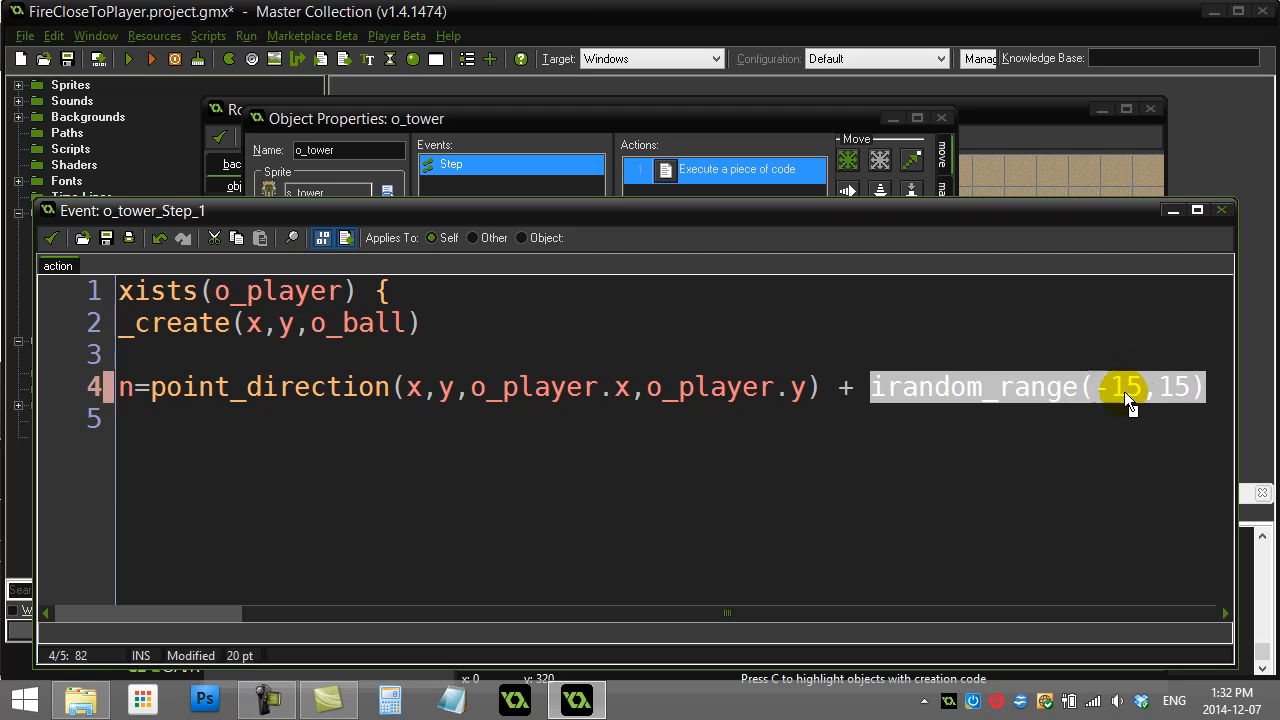
pyautogui.moveTo(1116, 400)
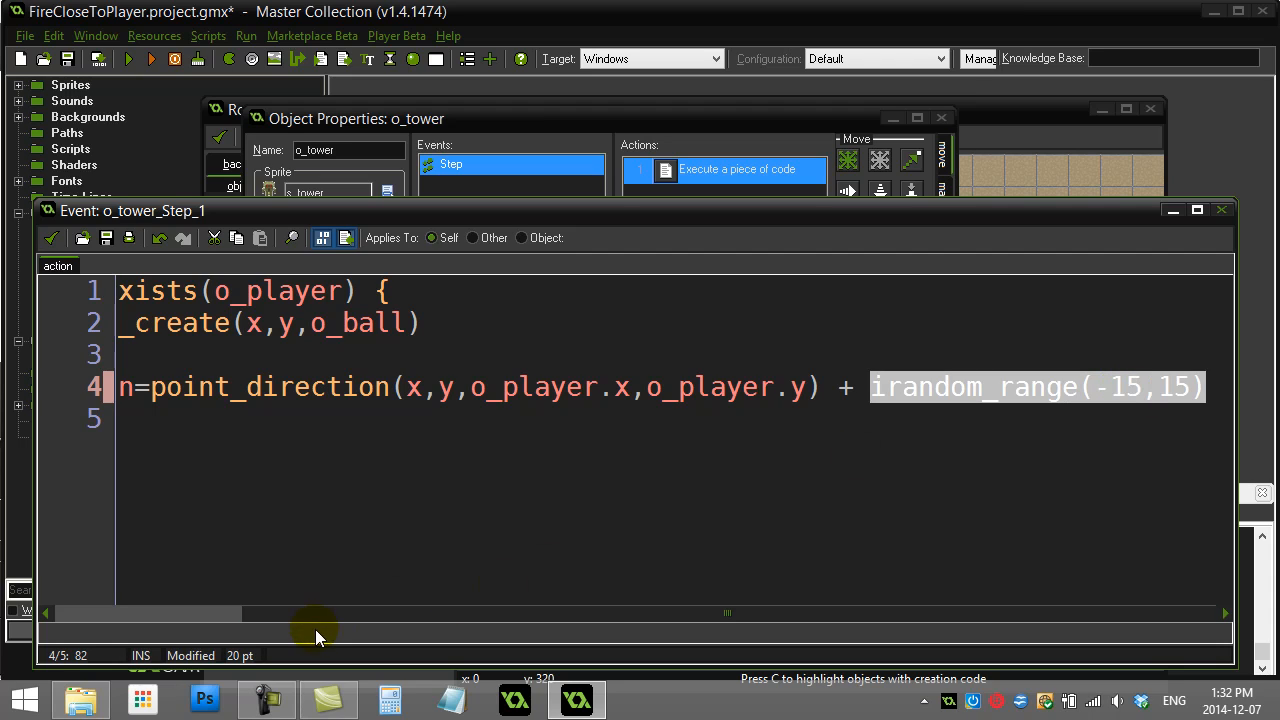
pyautogui.moveTo(48, 304)
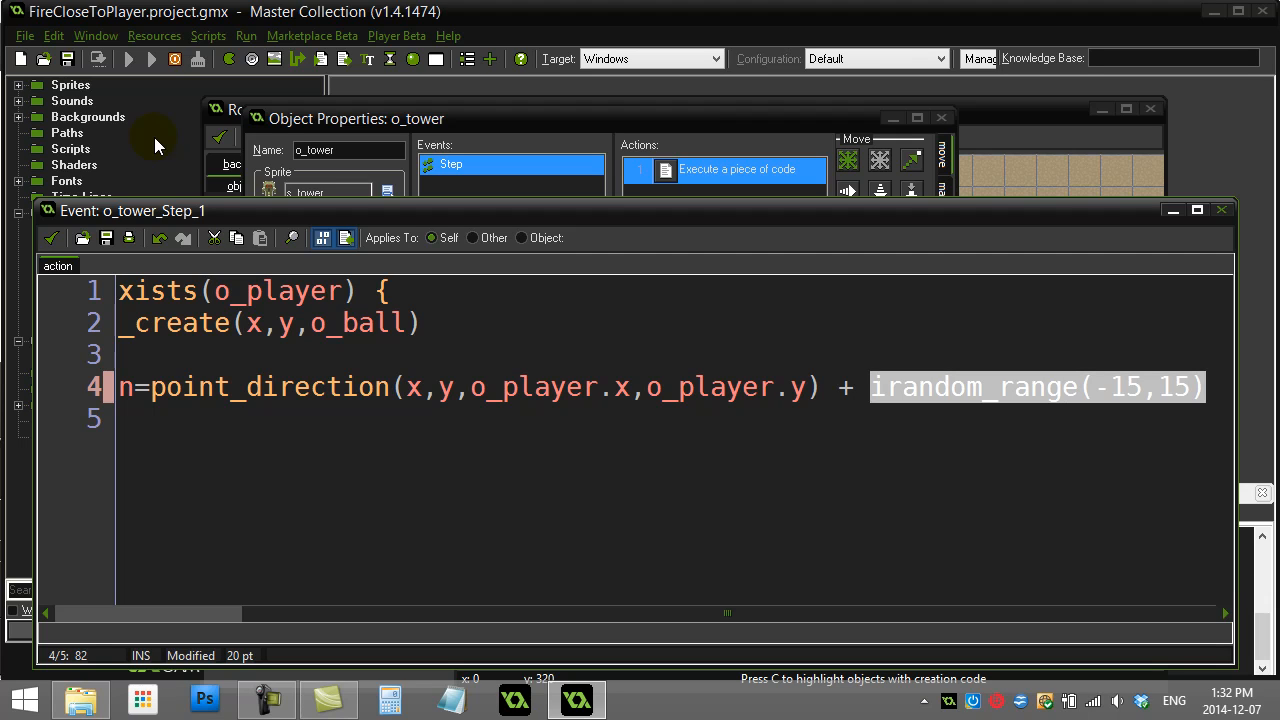
pyautogui.click(152, 58)
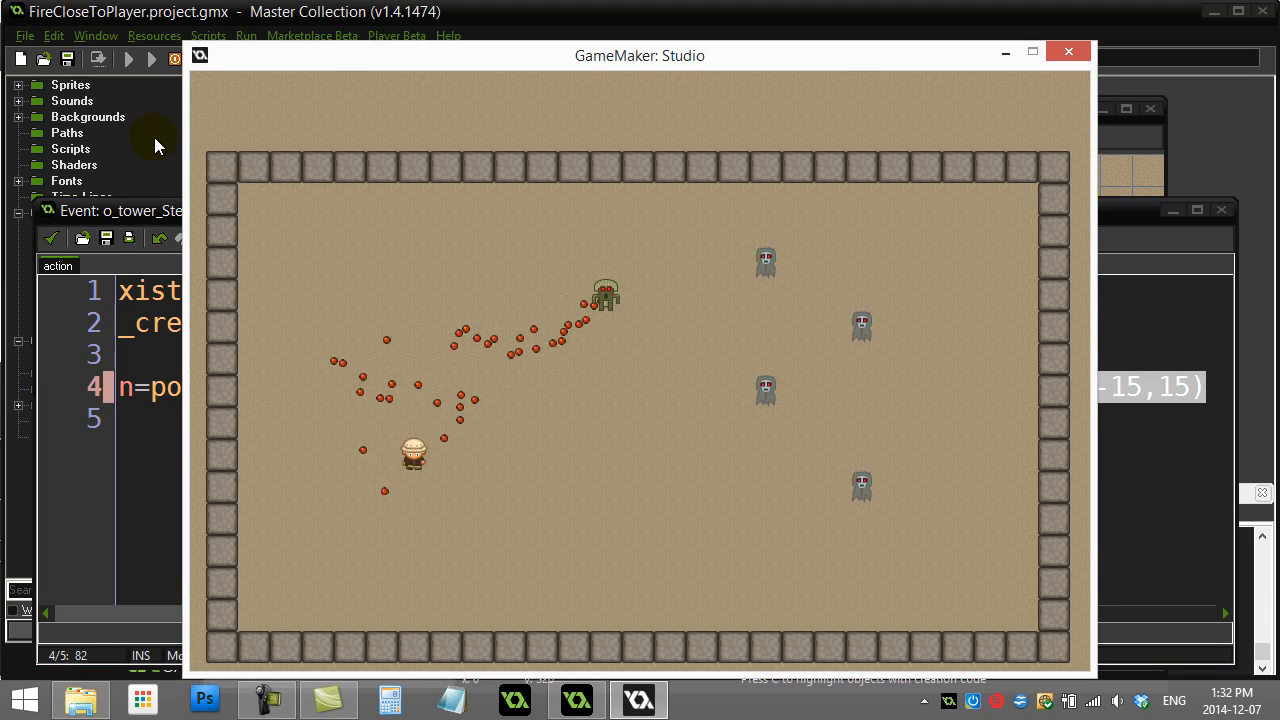